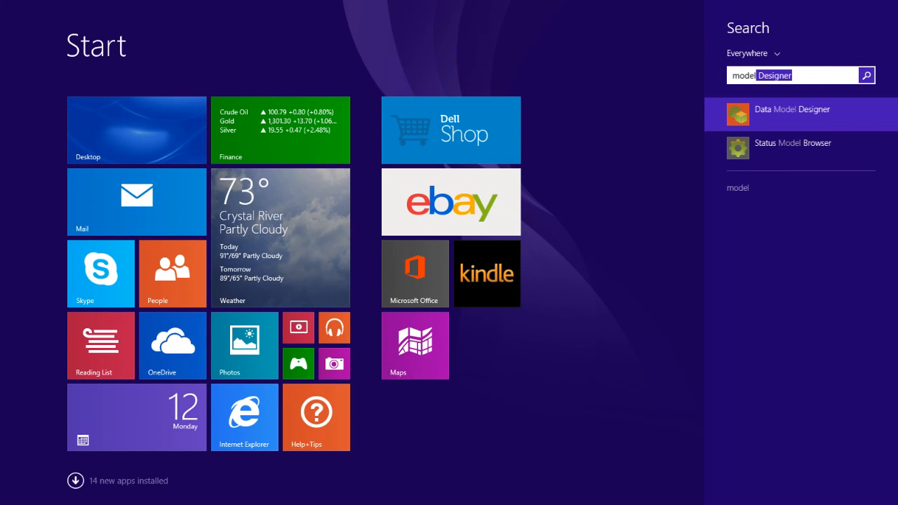
- Launch Status Model Browser from the Start screen search results for 'model'
{"action": "left_click", "coordinate": [793, 148]}
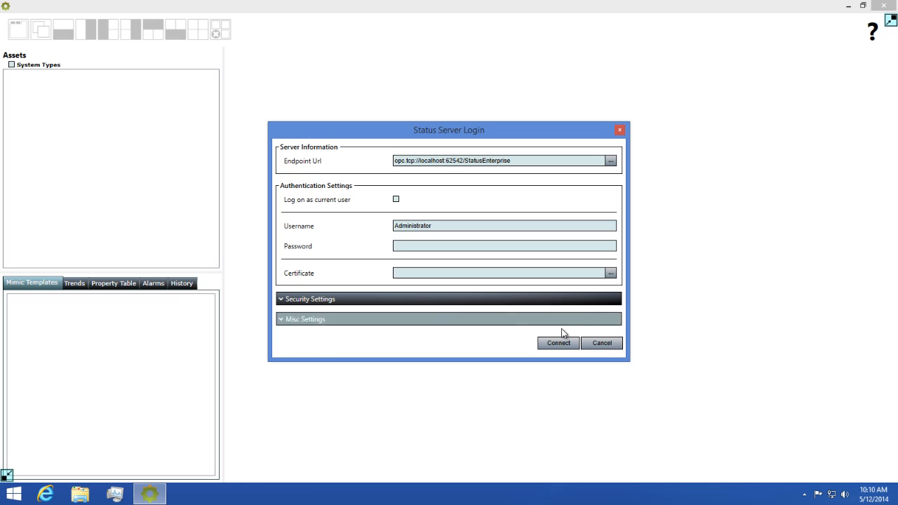
- Connect to the Status server so the asset tree loads Users, Mimics, Acme Energy Corporation, Files and Contacts
{"action": "left_click", "coordinate": [558, 342]}
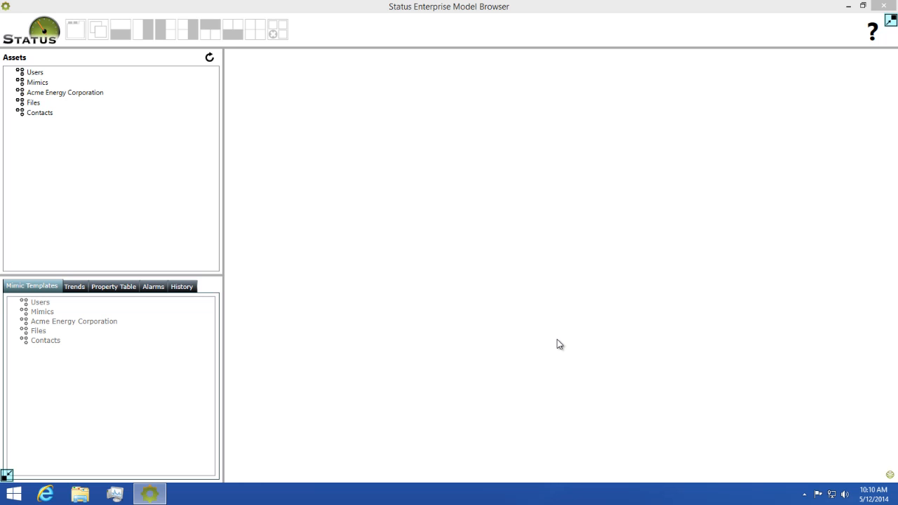
{"action": "mouse_move", "coordinate": [547, 318]}
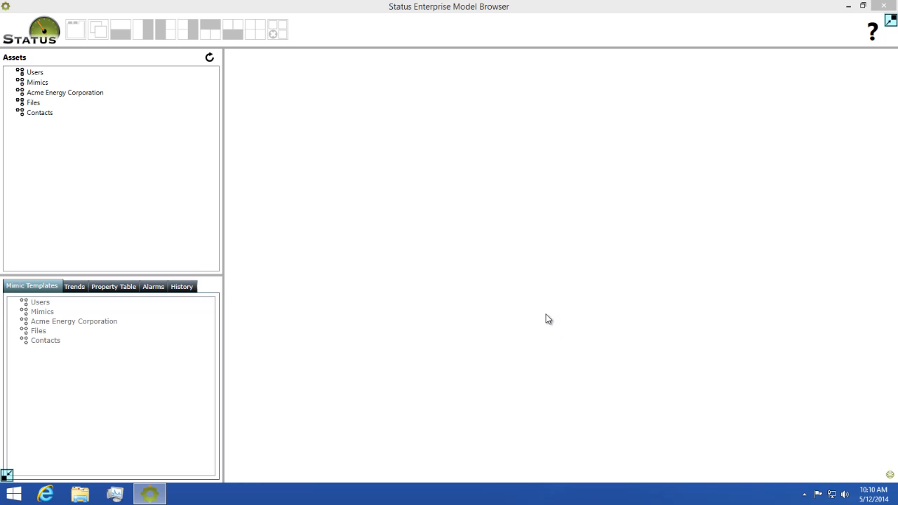
{"action": "mouse_move", "coordinate": [199, 35]}
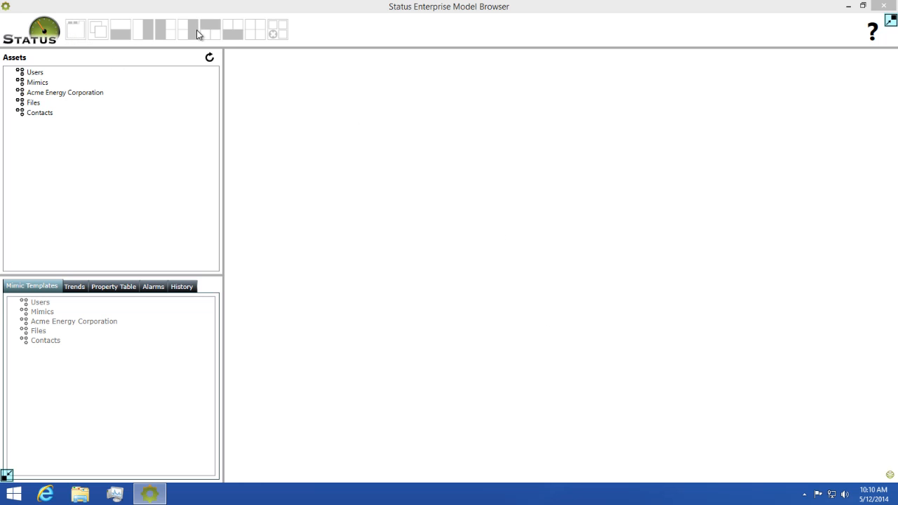
{"action": "mouse_move", "coordinate": [272, 34]}
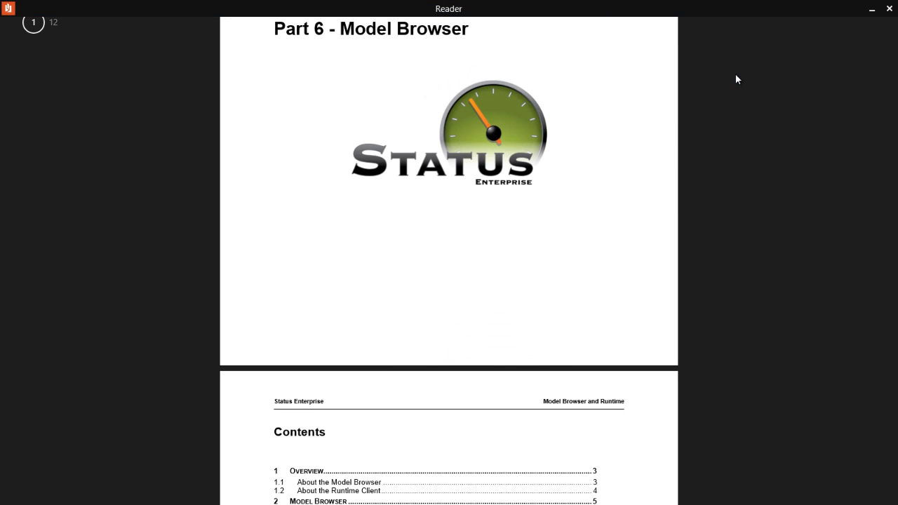
{"action": "scroll", "scroll_direction": "up", "scroll_amount": 3}
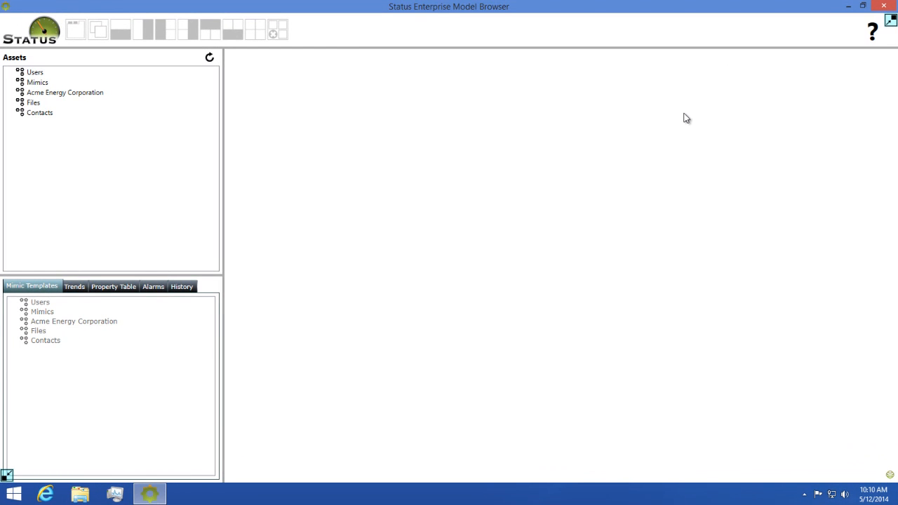
{"action": "mouse_move", "coordinate": [539, 341]}
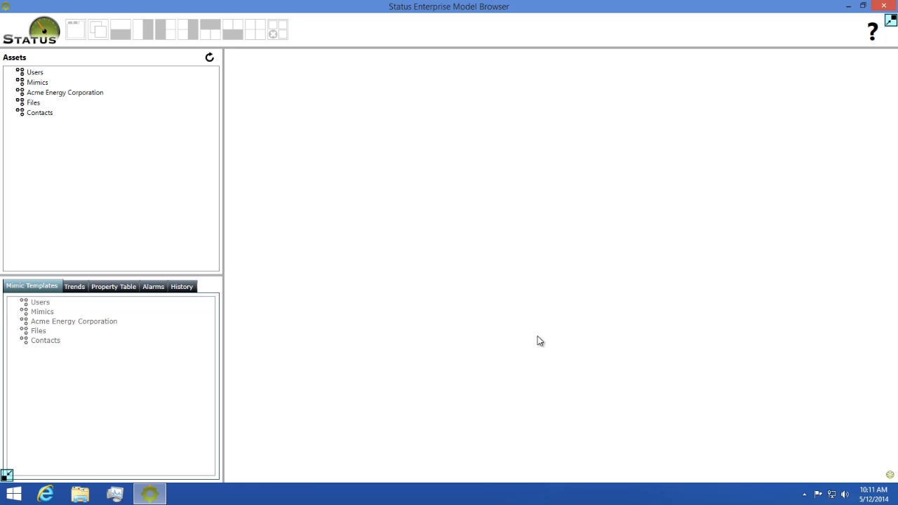
{"action": "mouse_move", "coordinate": [516, 331]}
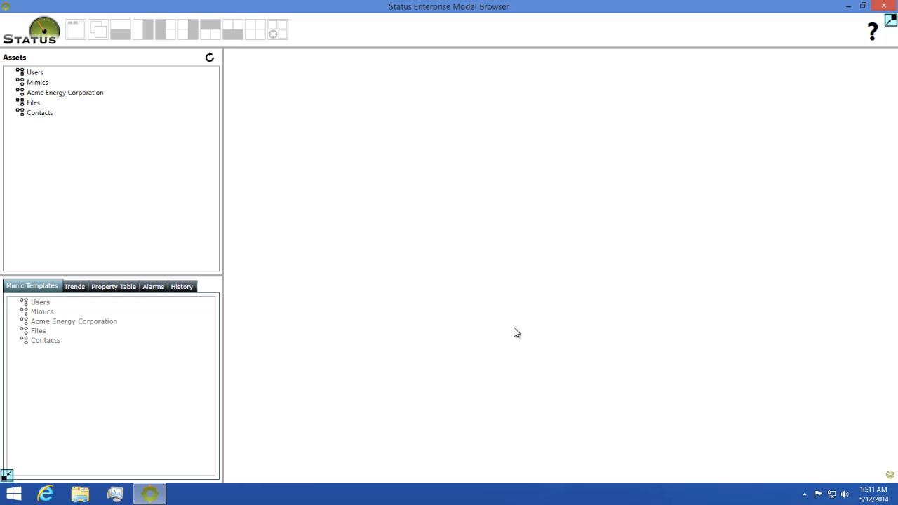
{"action": "mouse_move", "coordinate": [62, 97]}
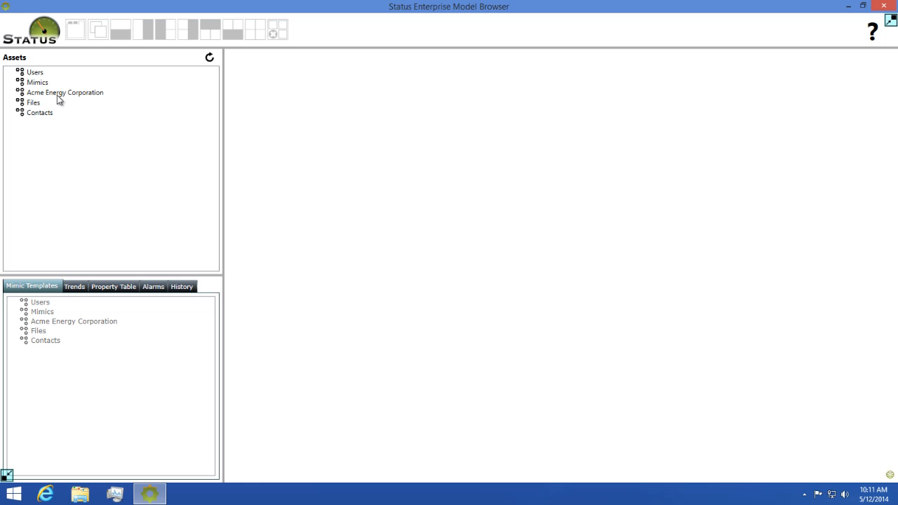
- Expand Acme Energy Corporation, Wind Turbine and TB1001 to show turbines TB1001–TB1003 and TB1001's components
{"action": "left_click", "coordinate": [19, 92]}
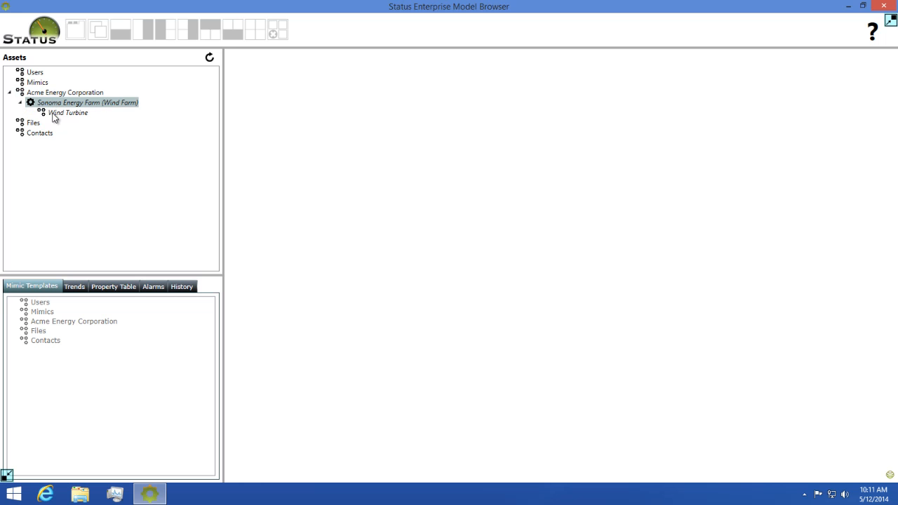
{"action": "left_click", "coordinate": [39, 112]}
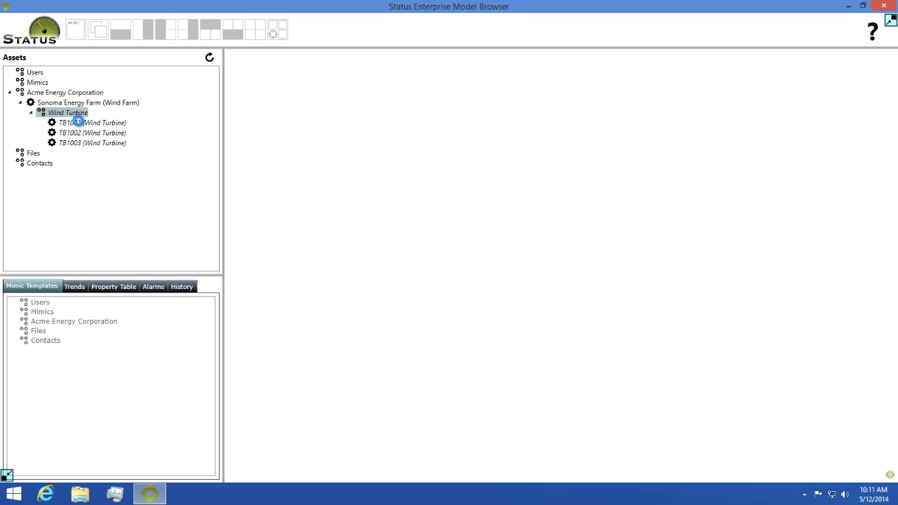
{"action": "left_click", "coordinate": [42, 123]}
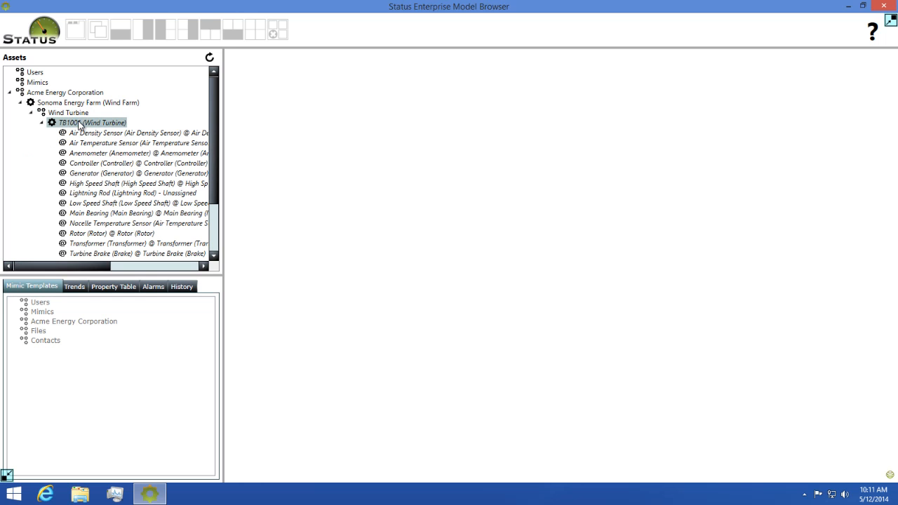
{"action": "mouse_move", "coordinate": [42, 248]}
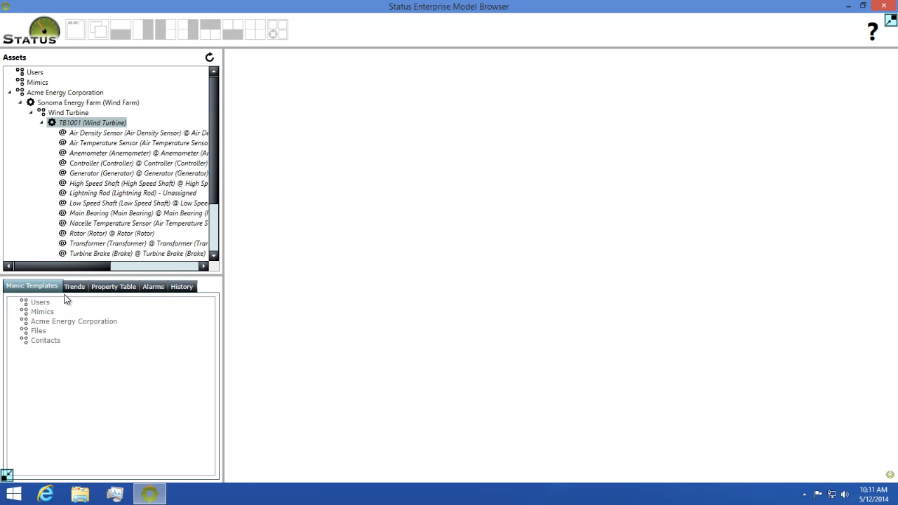
{"action": "mouse_move", "coordinate": [70, 298]}
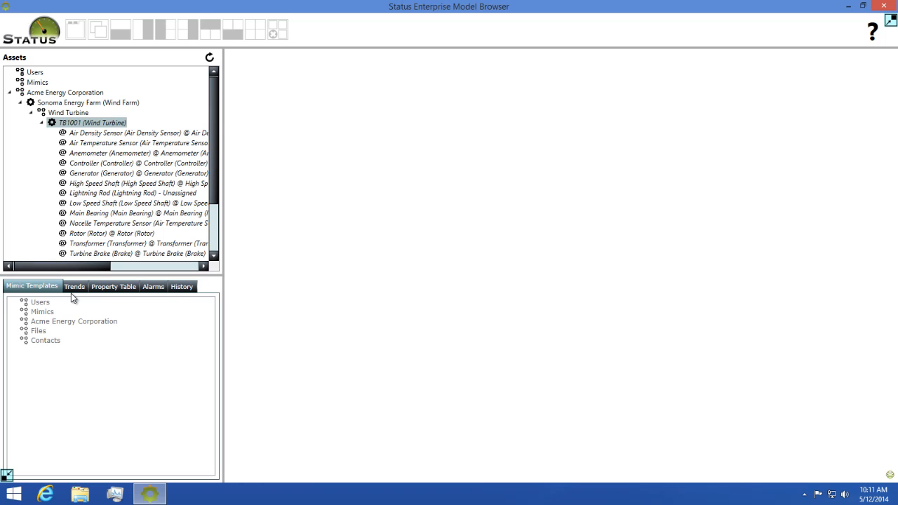
{"action": "mouse_move", "coordinate": [64, 311]}
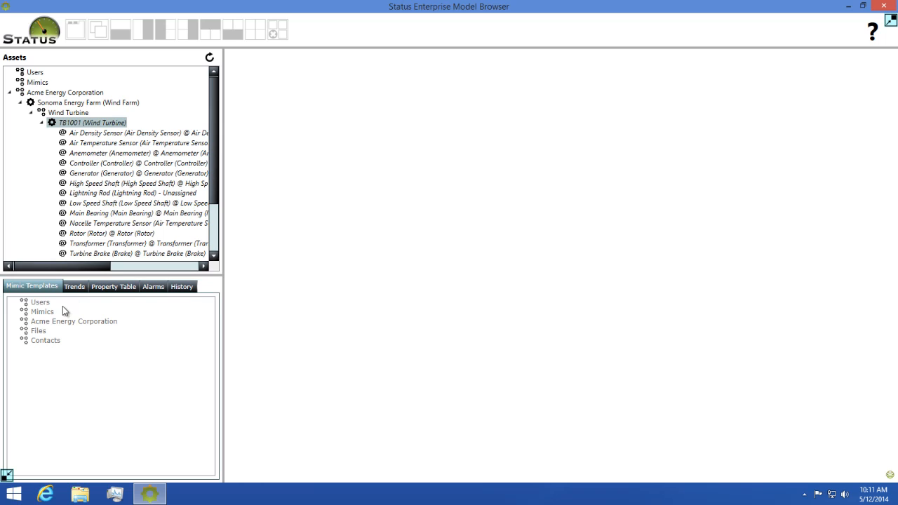
{"action": "mouse_move", "coordinate": [51, 311]}
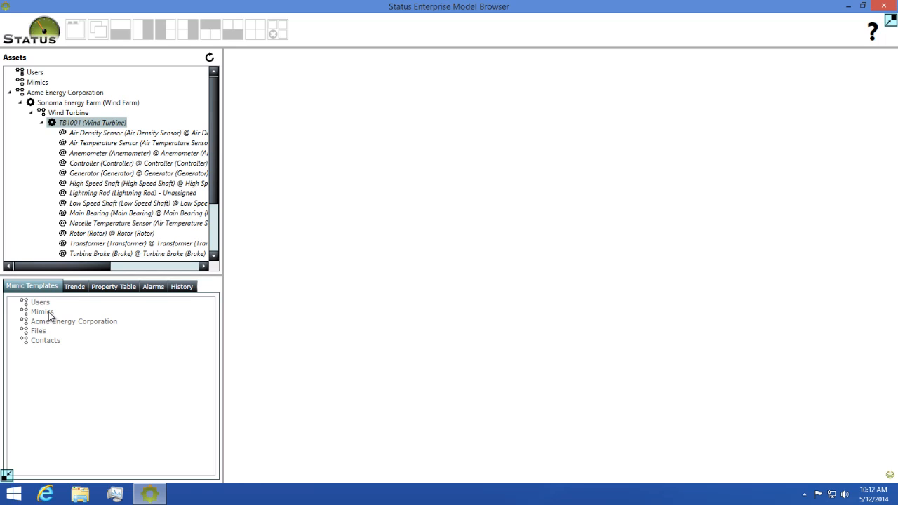
- Open the Wind Turbine Overview Template mimic for TB1001 and collapse TB1001's component list
{"action": "left_click", "coordinate": [42, 312]}
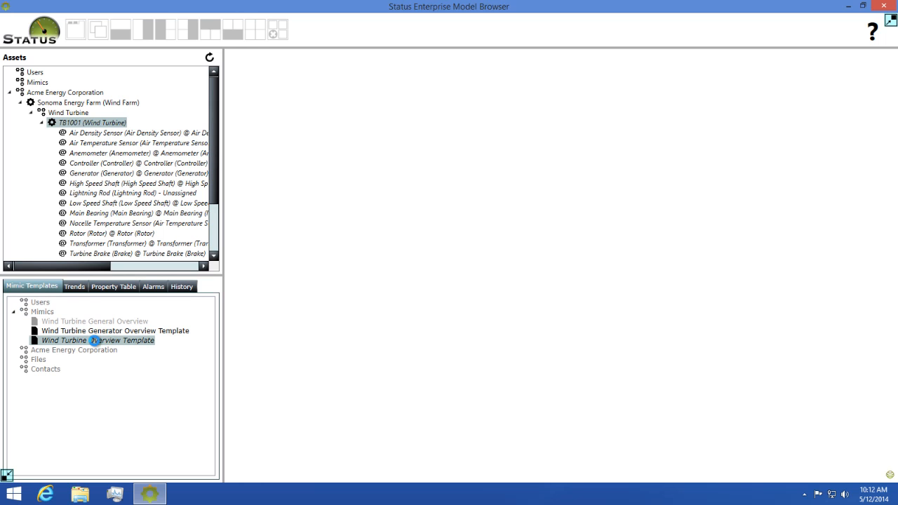
{"action": "double_click", "coordinate": [96, 341]}
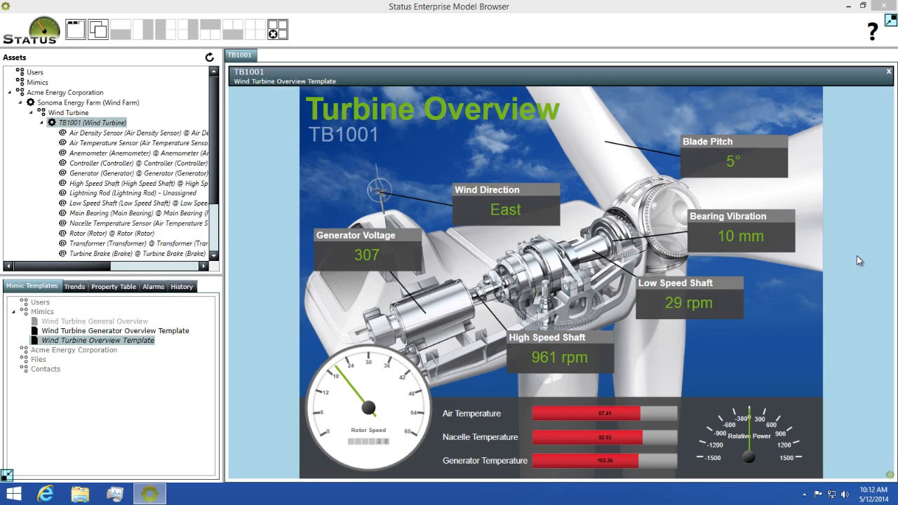
{"action": "left_click", "coordinate": [42, 122]}
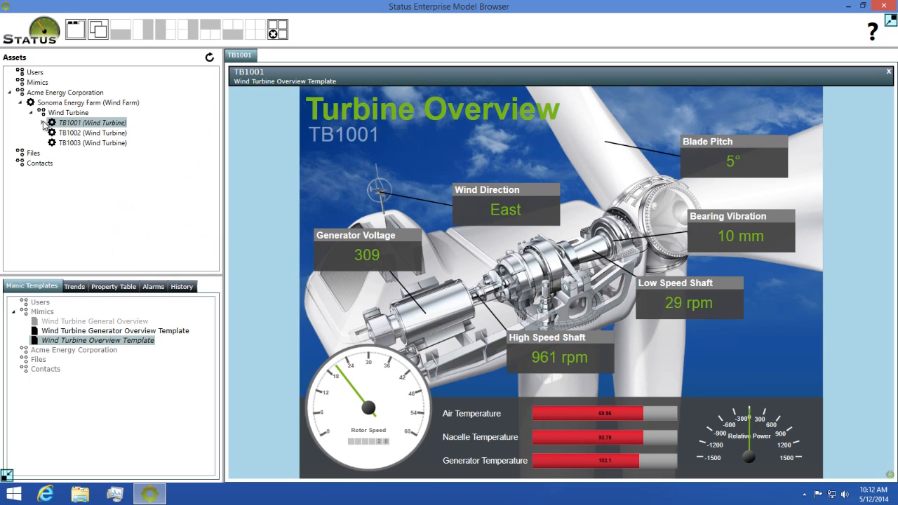
{"action": "mouse_move", "coordinate": [73, 137]}
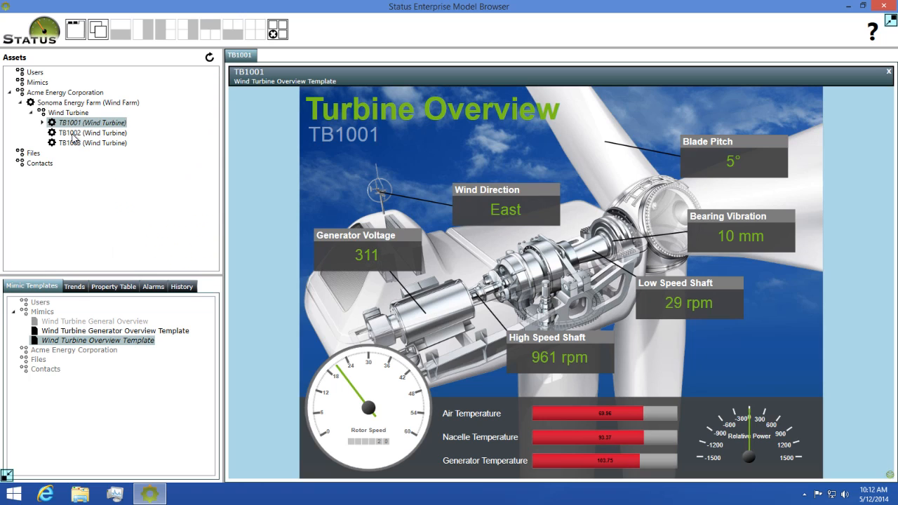
{"action": "mouse_move", "coordinate": [719, 96]}
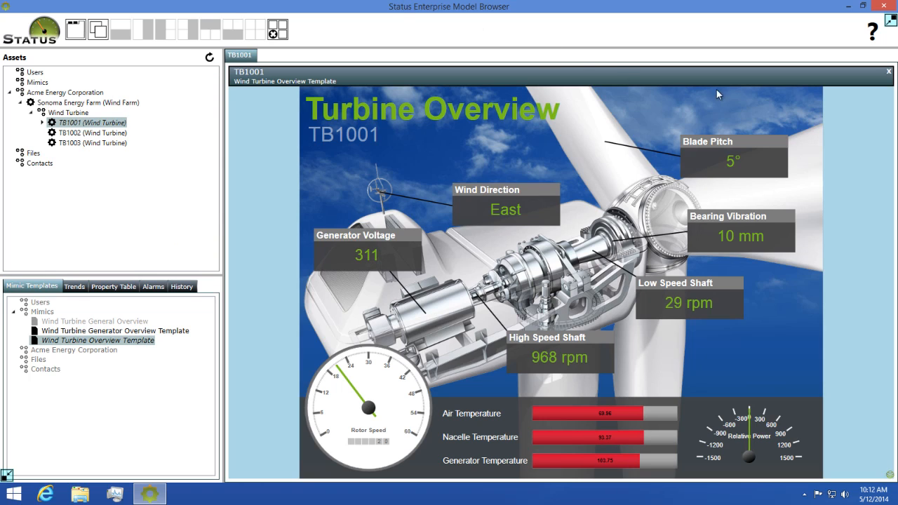
- Open the Wind Turbine Overview Template for the Wind Turbine group so TB1001, TB1002 and TB1003 mimics tile together
{"action": "left_click", "coordinate": [888, 72]}
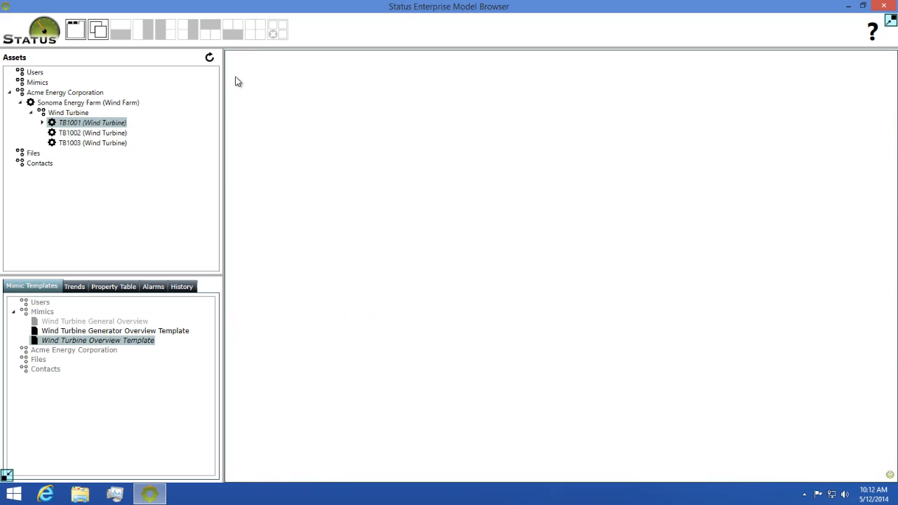
{"action": "left_click", "coordinate": [67, 112]}
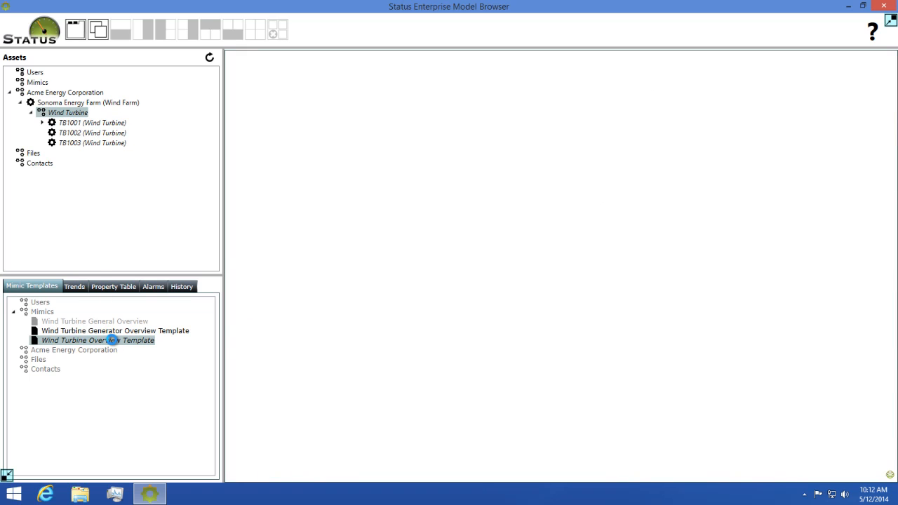
{"action": "double_click", "coordinate": [96, 341]}
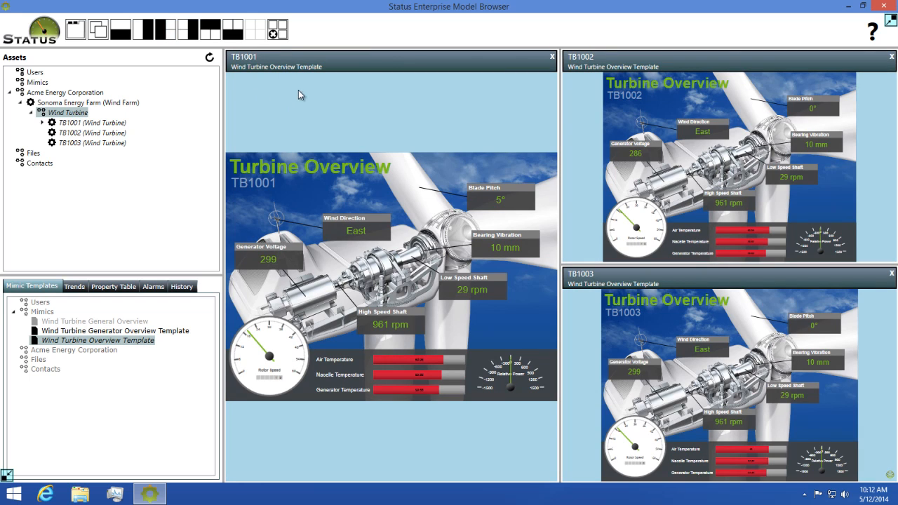
{"action": "mouse_move", "coordinate": [278, 30]}
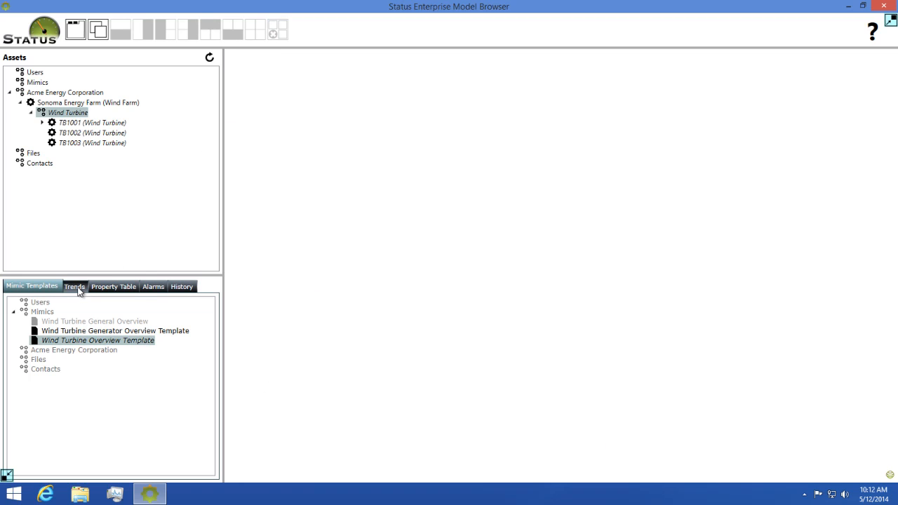
- Show Trends, select TB1001's High Speed Shaft and open its RPM analog trend item
{"action": "left_click", "coordinate": [75, 286]}
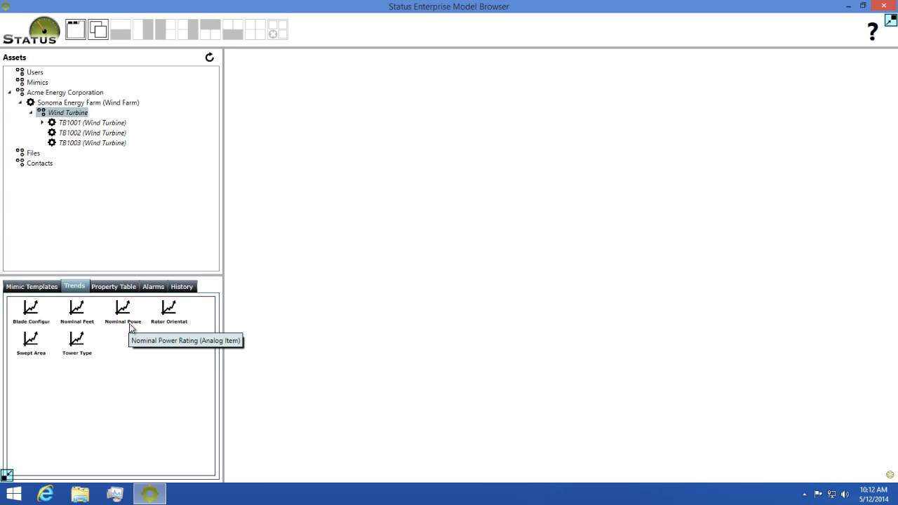
{"action": "mouse_move", "coordinate": [77, 311]}
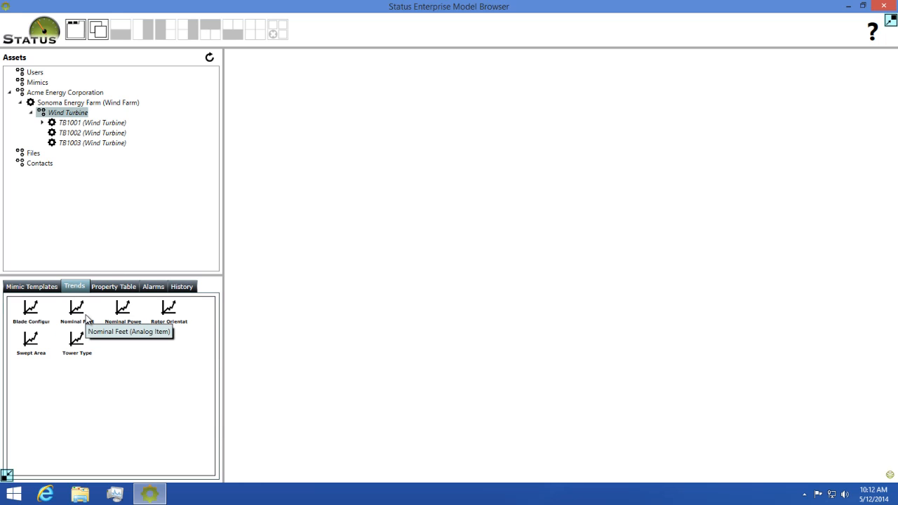
{"action": "mouse_move", "coordinate": [104, 323]}
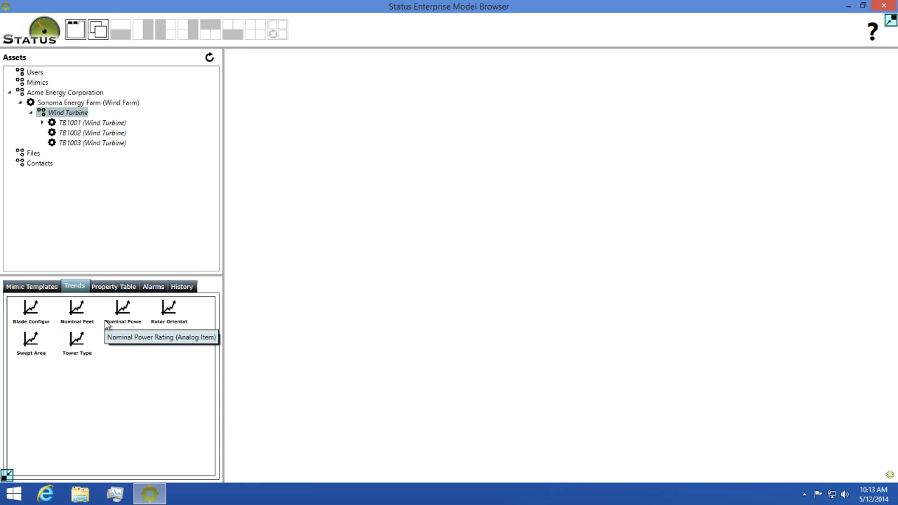
{"action": "mouse_move", "coordinate": [66, 186]}
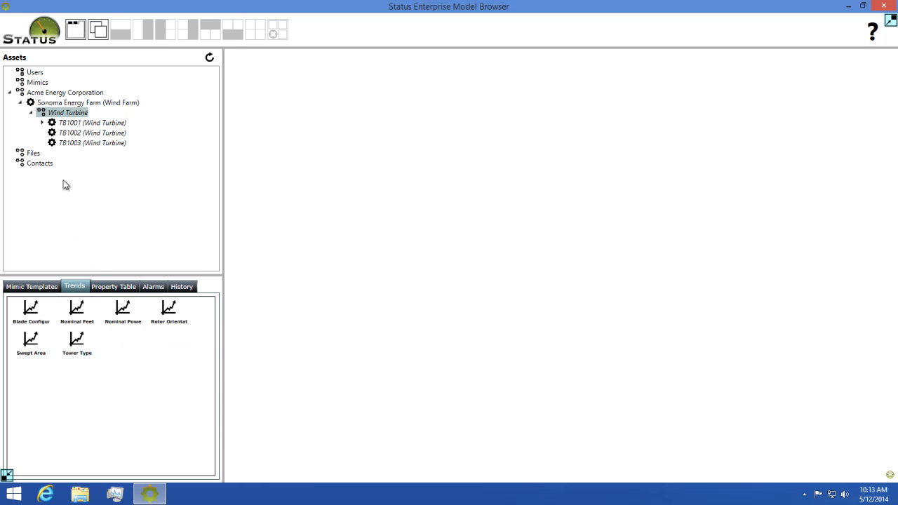
{"action": "mouse_move", "coordinate": [54, 132]}
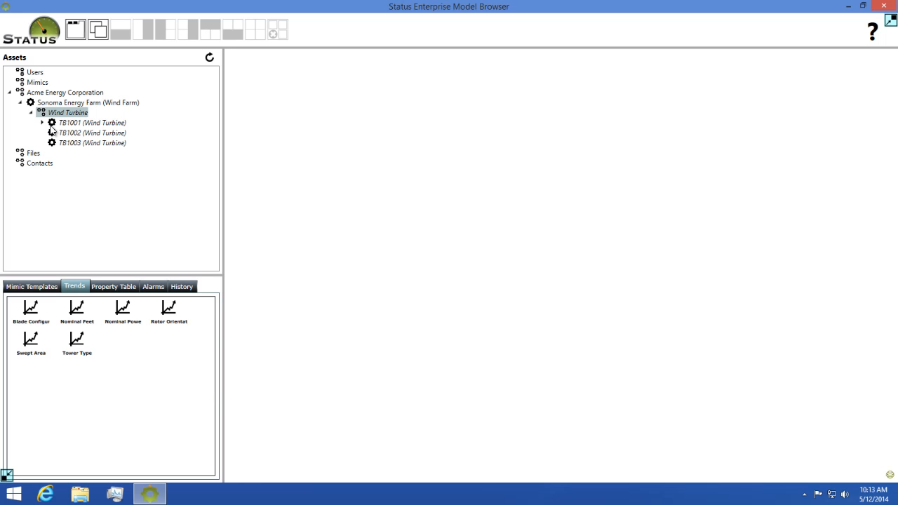
{"action": "left_click", "coordinate": [42, 122]}
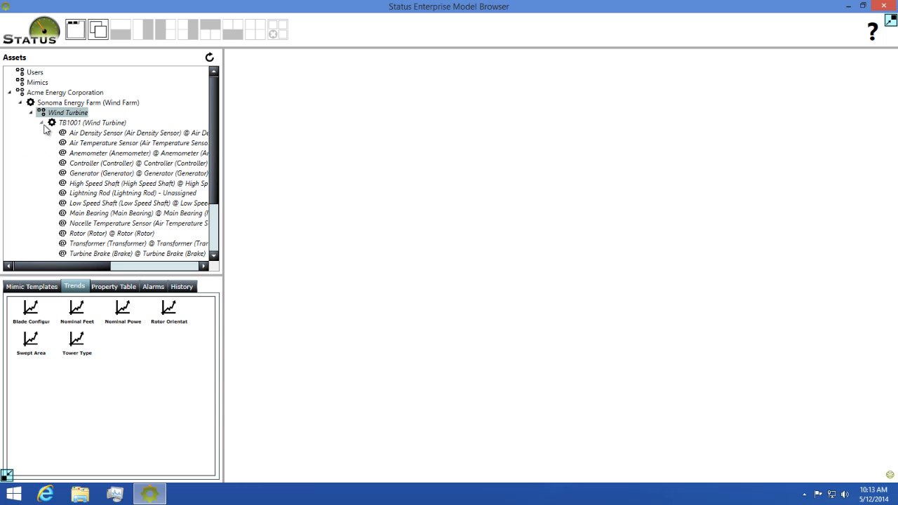
{"action": "left_click", "coordinate": [105, 182]}
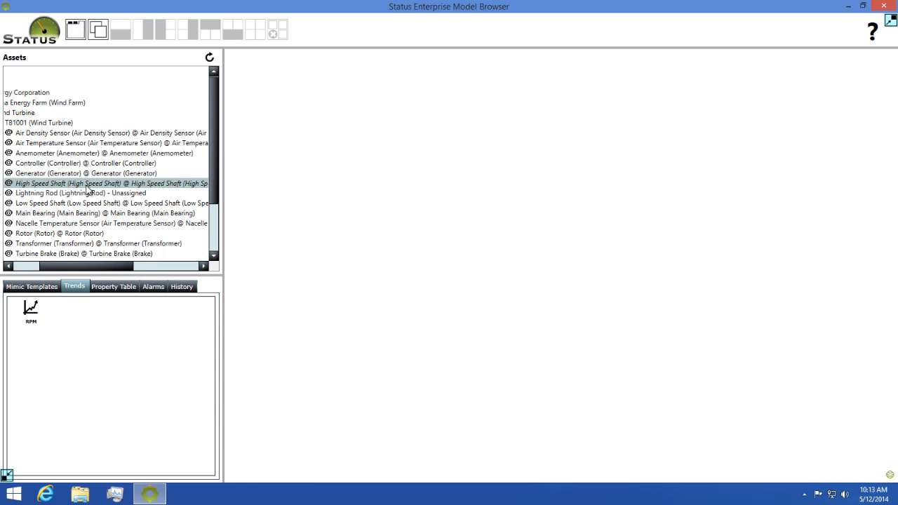
{"action": "mouse_move", "coordinate": [30, 321]}
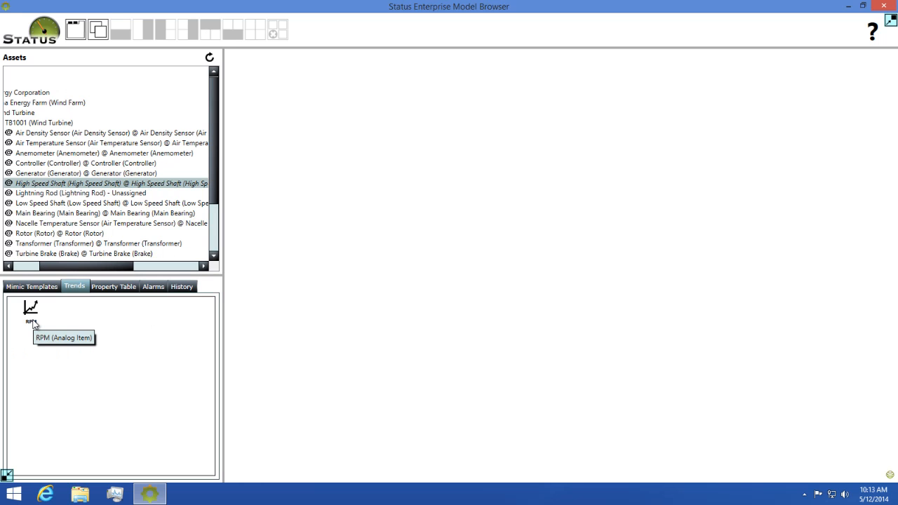
{"action": "double_click", "coordinate": [31, 310]}
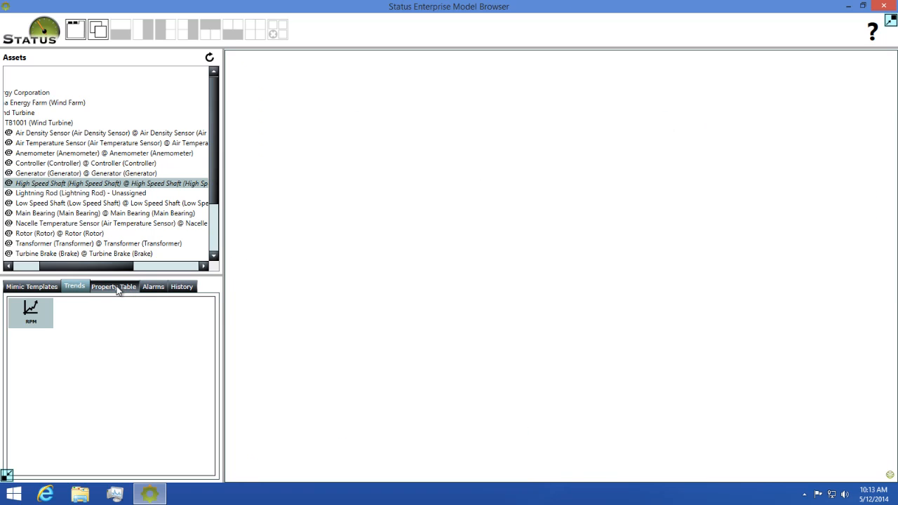
- View the High Speed Shaft's property table showing RPM near 997.8
{"action": "left_click", "coordinate": [114, 286]}
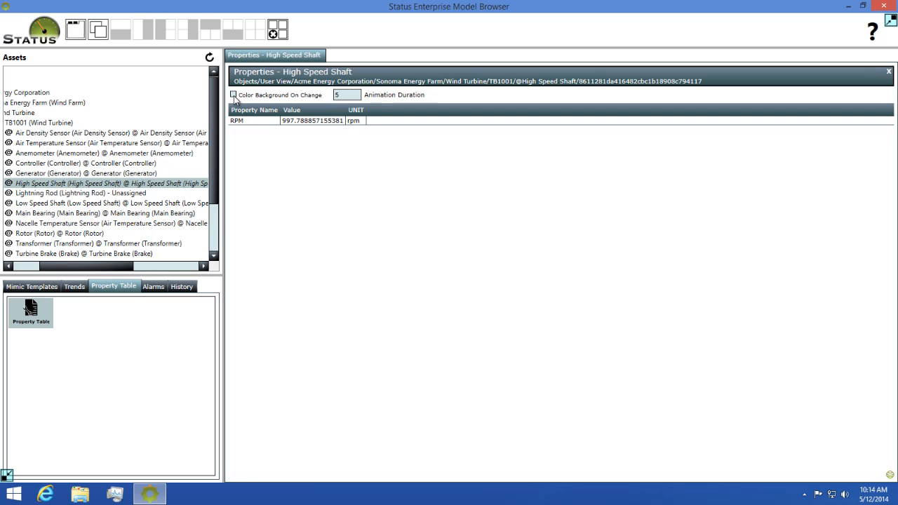
{"action": "left_click", "coordinate": [233, 94]}
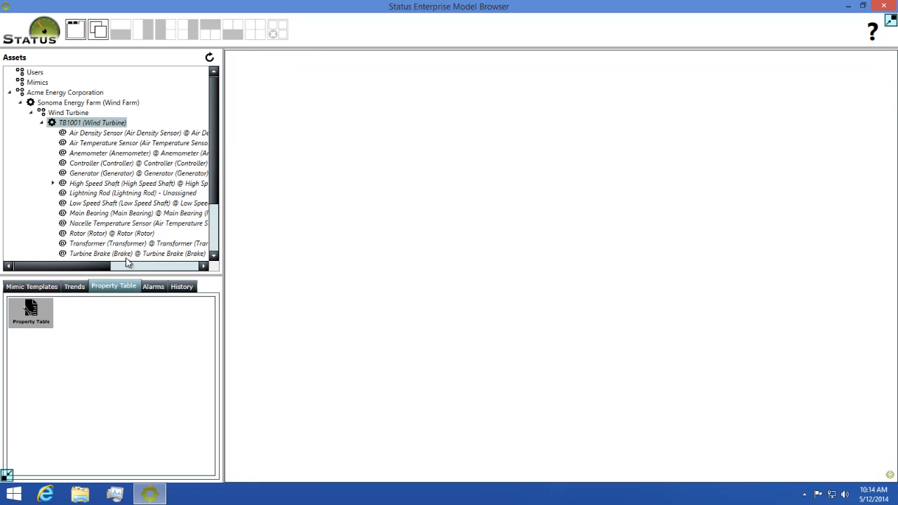
- Open Alarming - TB1001 listing Gearbox Oil Temperature and Rotor RPM maximum exceeded alarms, then close it
{"action": "left_click", "coordinate": [153, 286]}
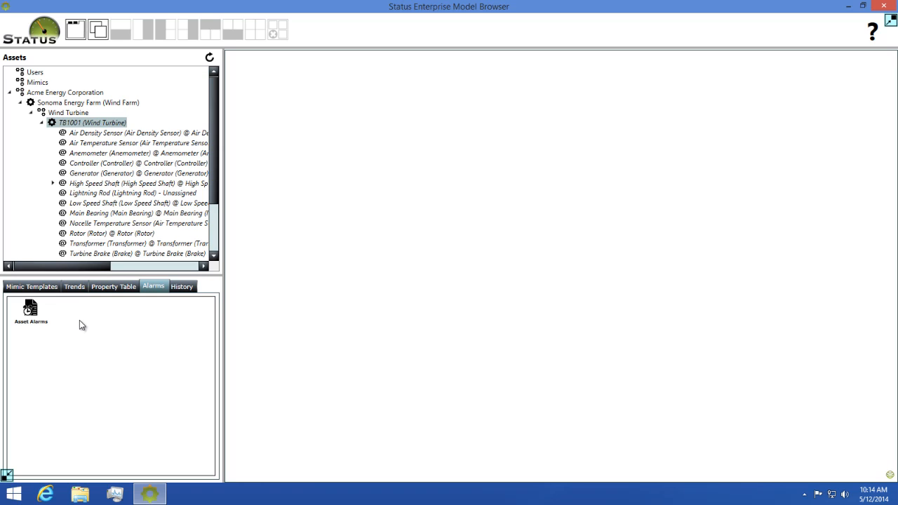
{"action": "mouse_move", "coordinate": [73, 323]}
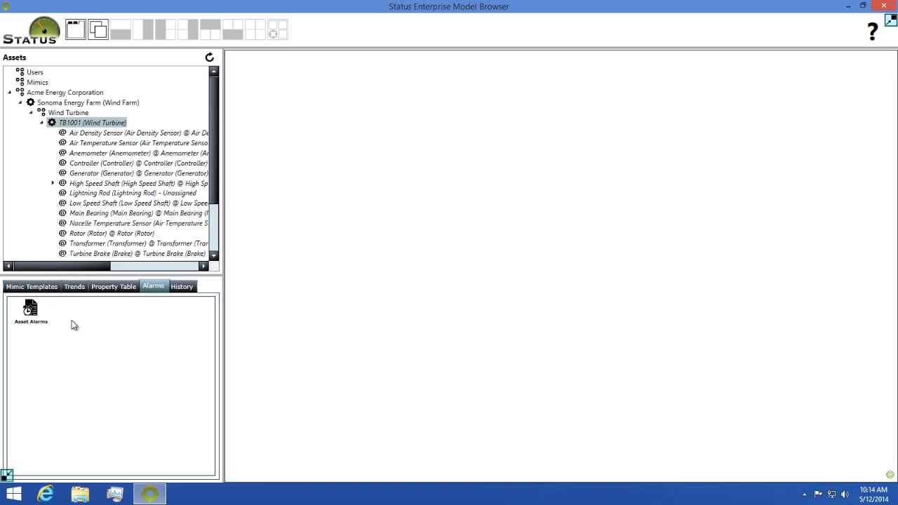
{"action": "mouse_move", "coordinate": [31, 309]}
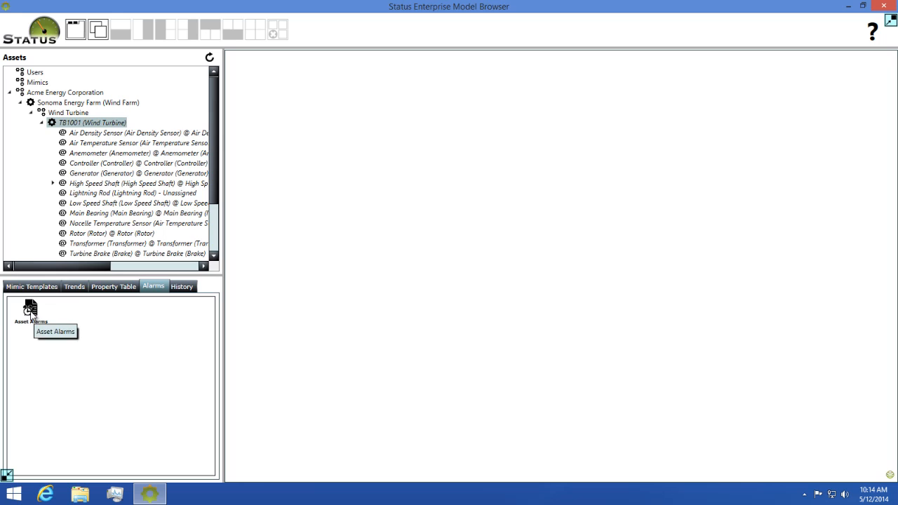
{"action": "double_click", "coordinate": [31, 309]}
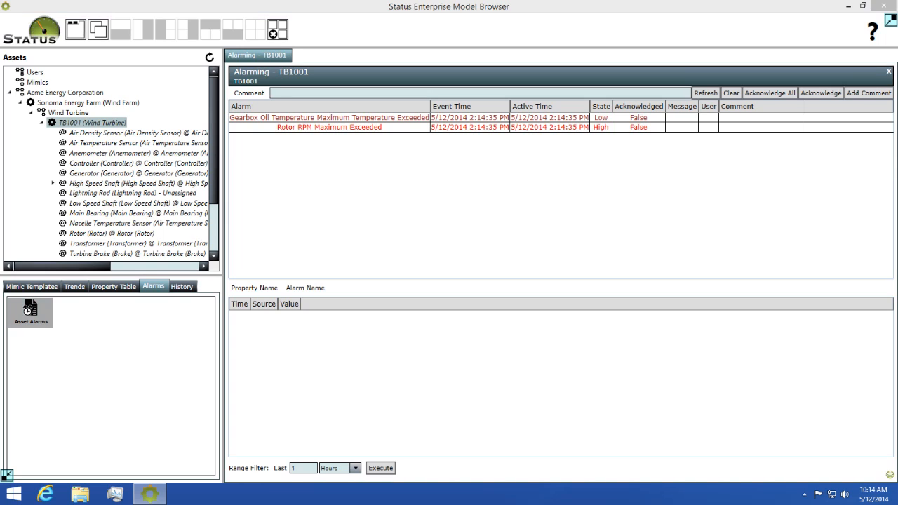
{"action": "mouse_move", "coordinate": [207, 278]}
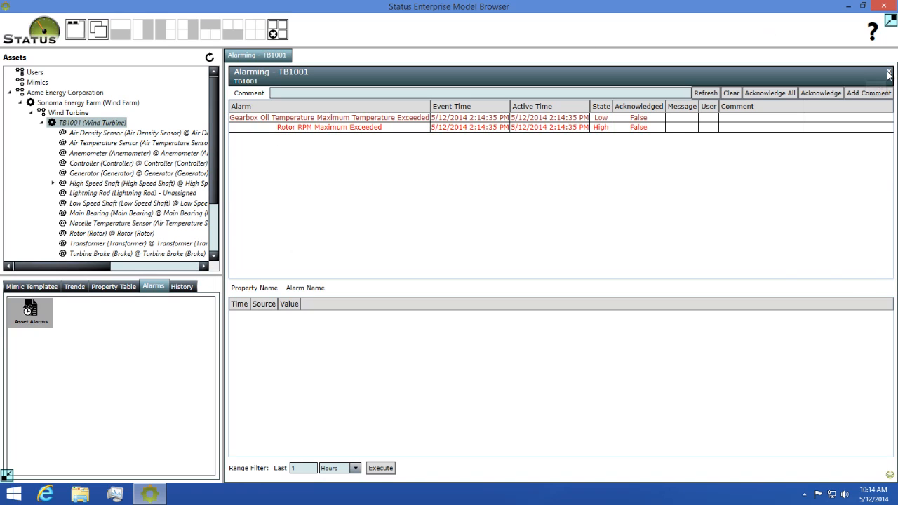
{"action": "left_click", "coordinate": [183, 286]}
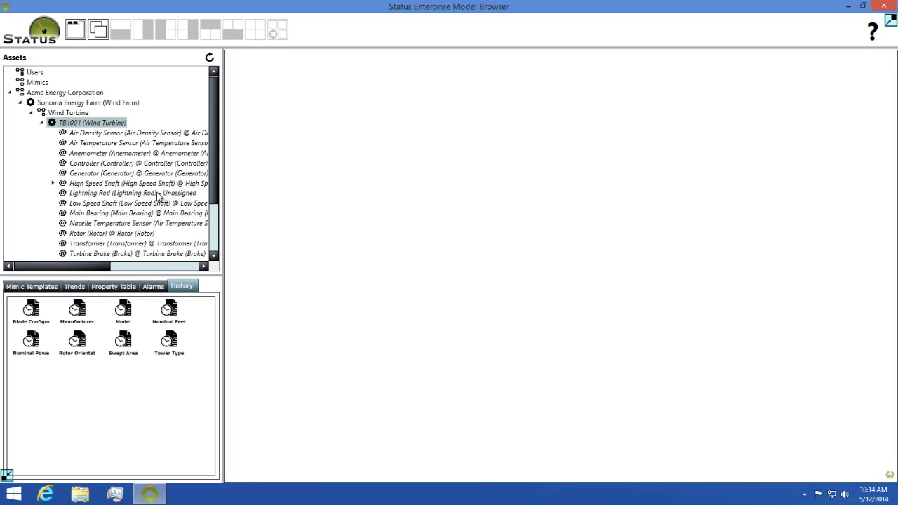
{"action": "mouse_move", "coordinate": [104, 189]}
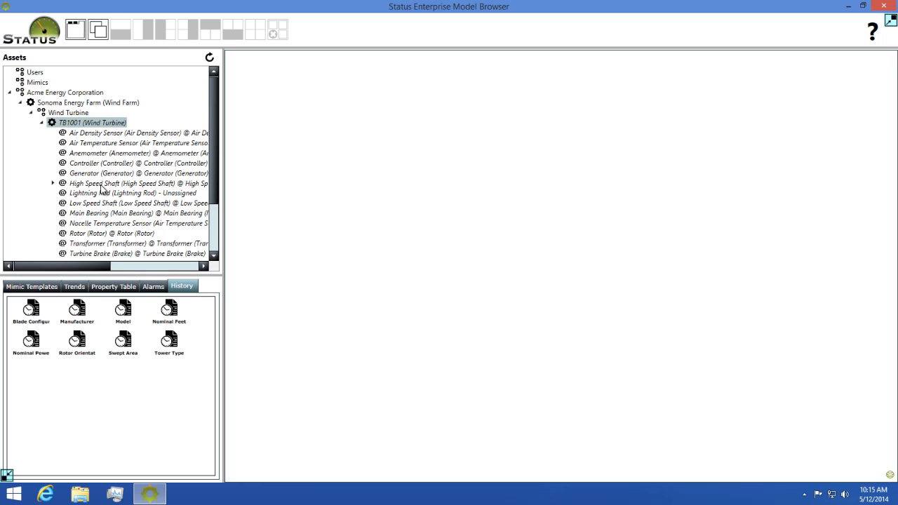
- Select TB1001's High Speed Shaft and open its RPM history grid of timestamped values
{"action": "left_click", "coordinate": [84, 183]}
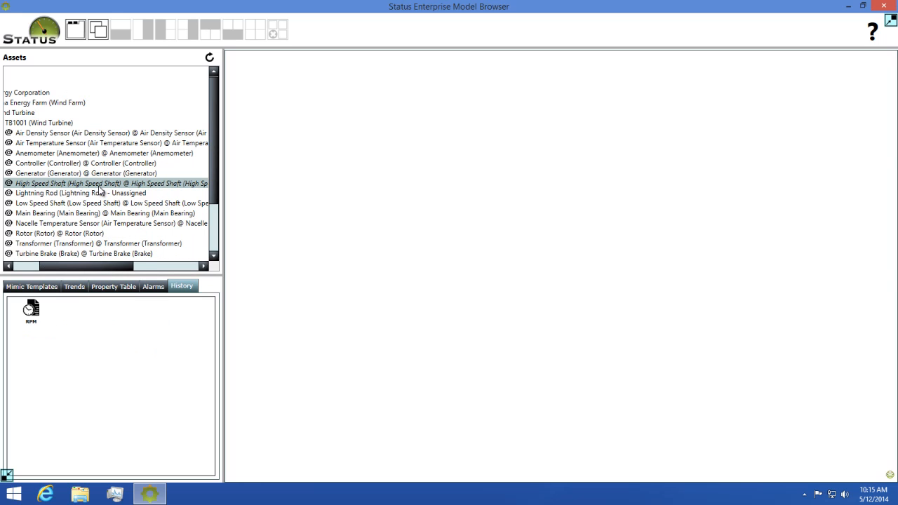
{"action": "mouse_move", "coordinate": [31, 312]}
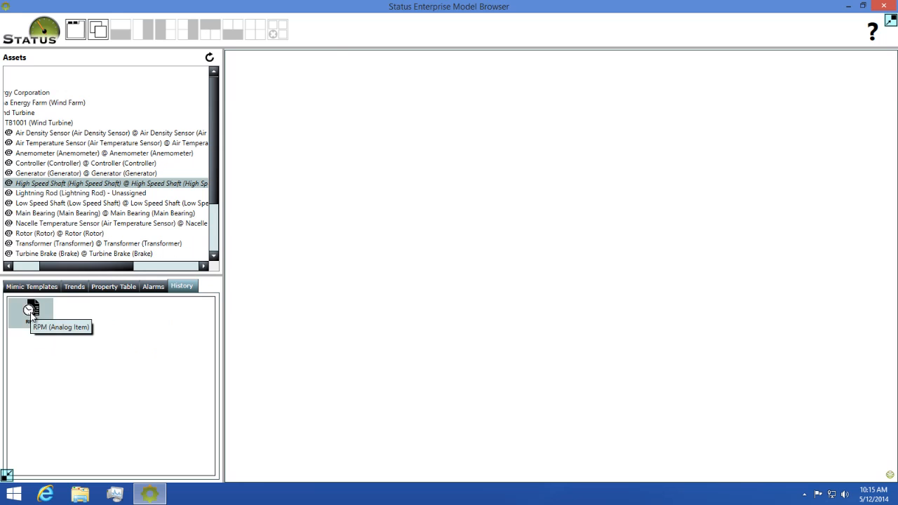
{"action": "double_click", "coordinate": [31, 312]}
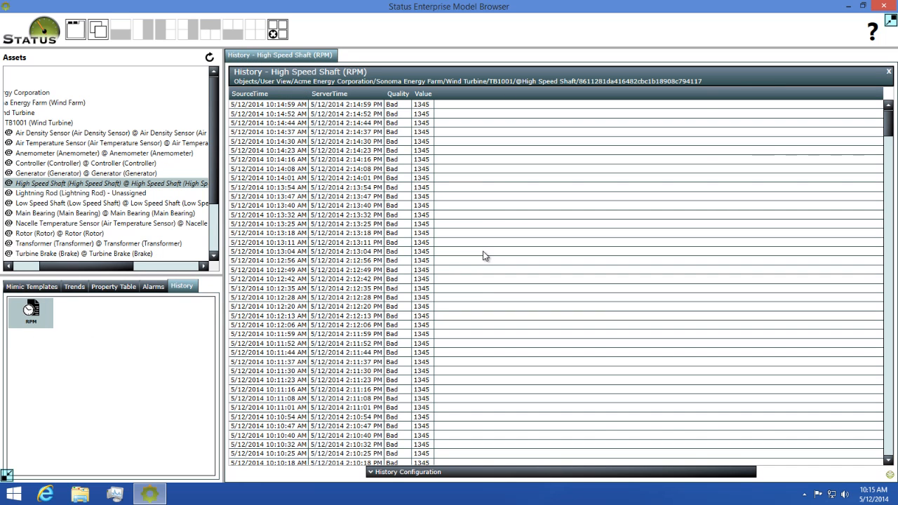